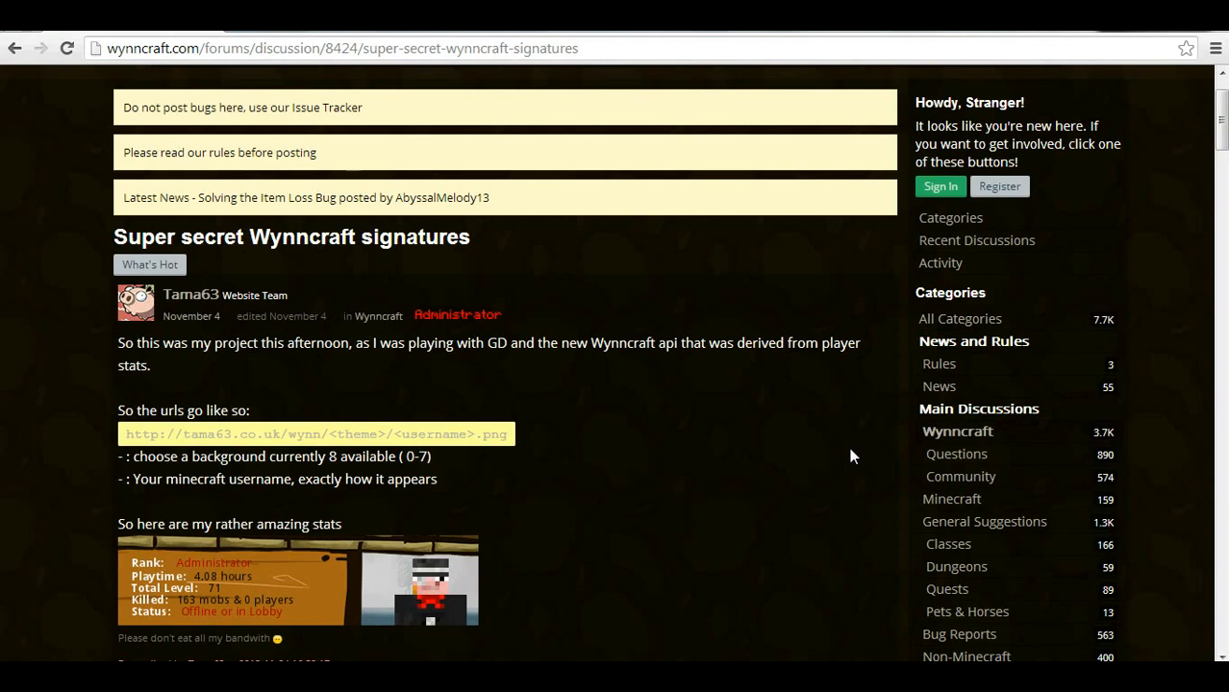
mouse_move(472, 402)
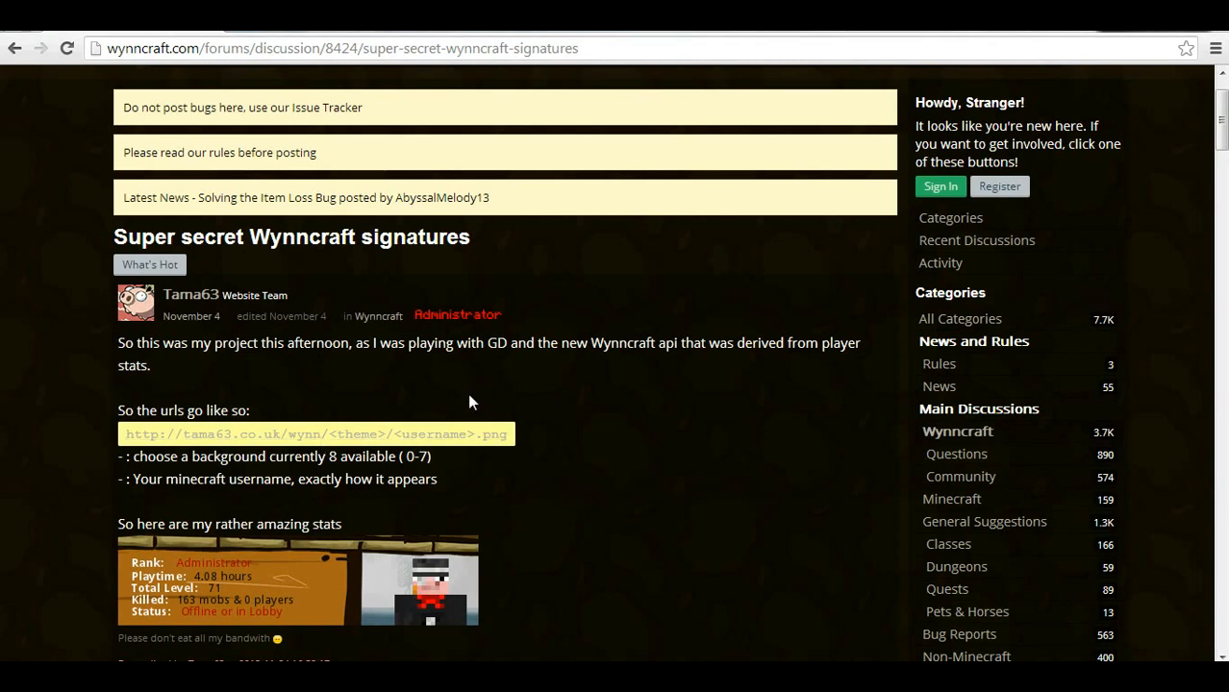
mouse_move(633, 423)
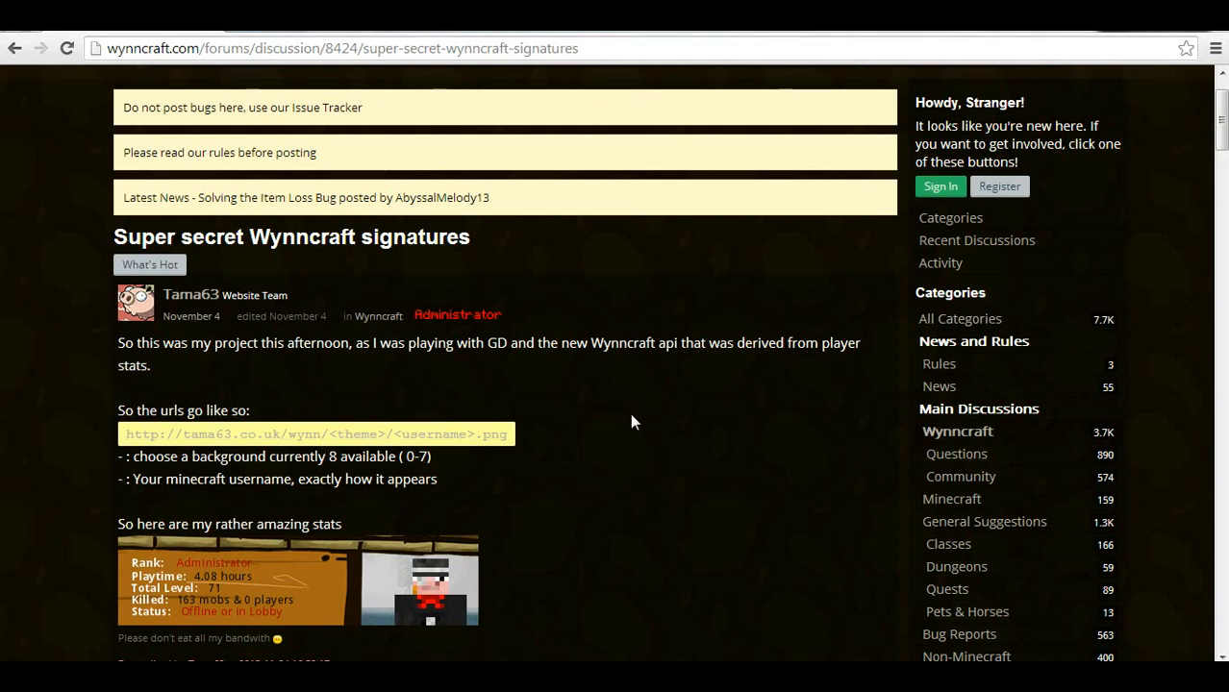
mouse_move(592, 552)
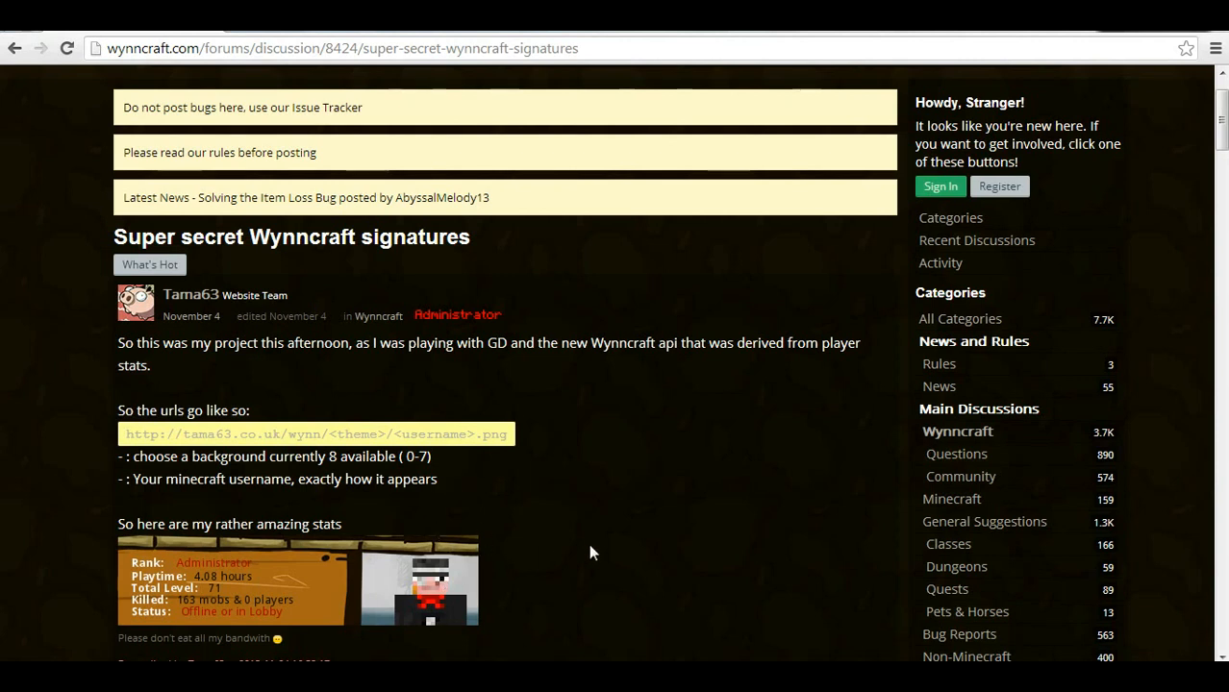
mouse_move(707, 467)
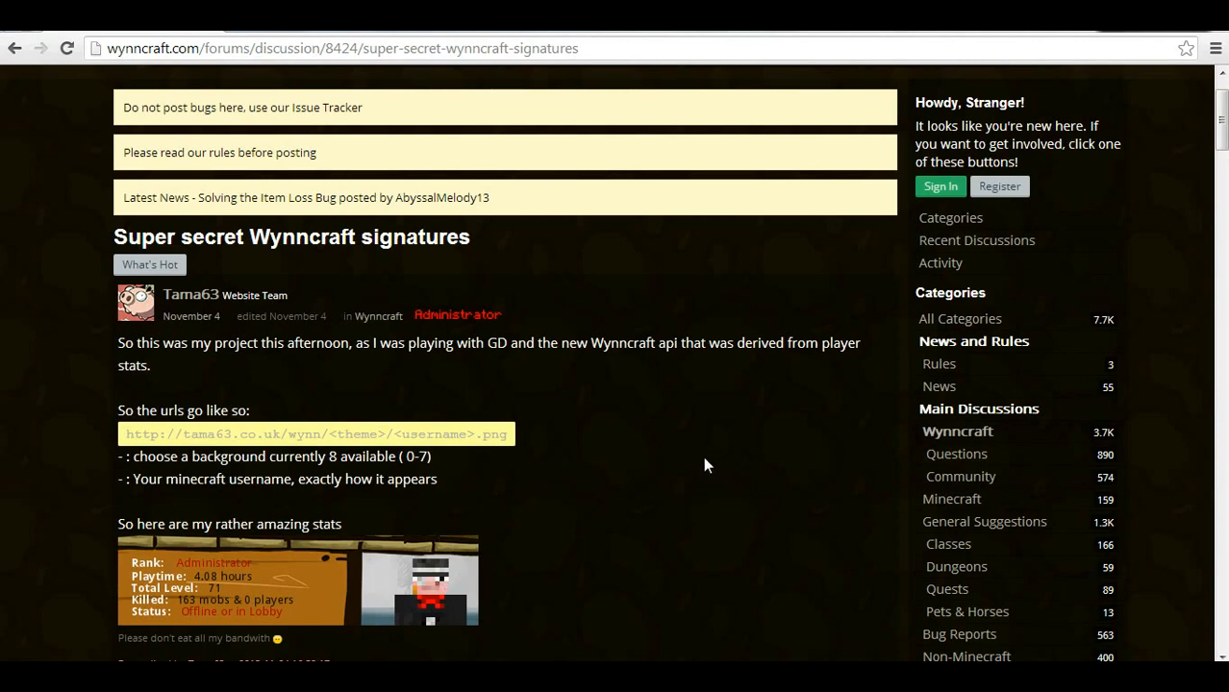
mouse_move(630, 442)
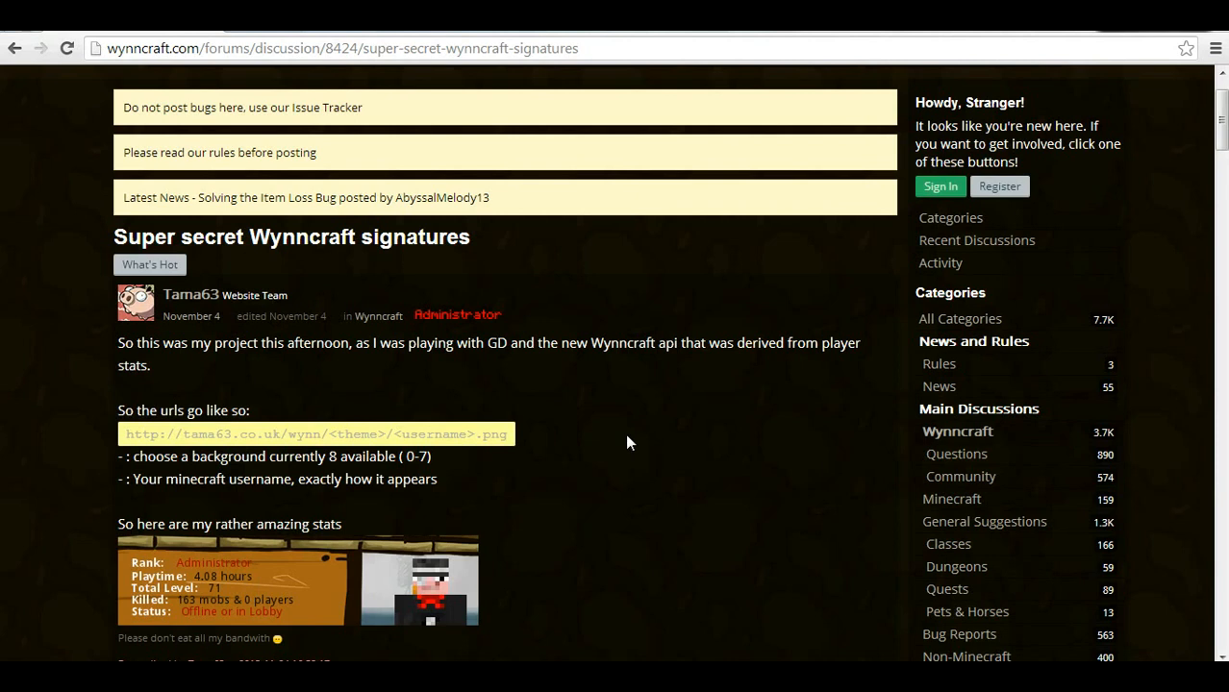
mouse_move(623, 431)
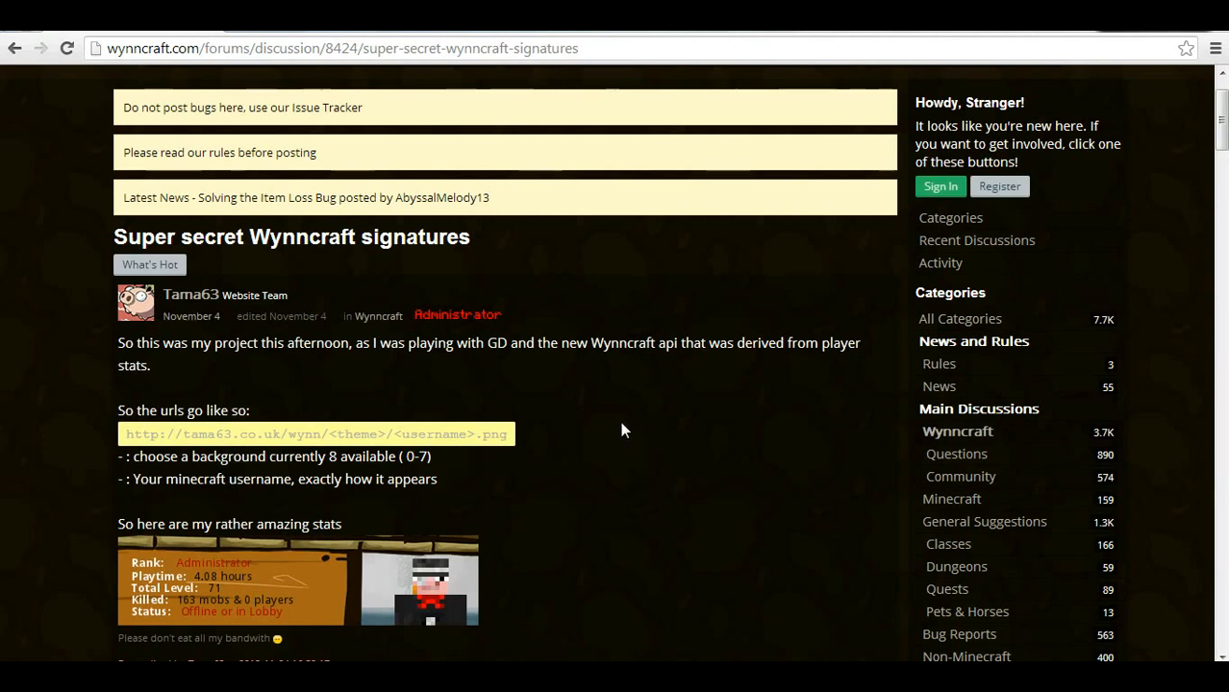
mouse_move(519, 450)
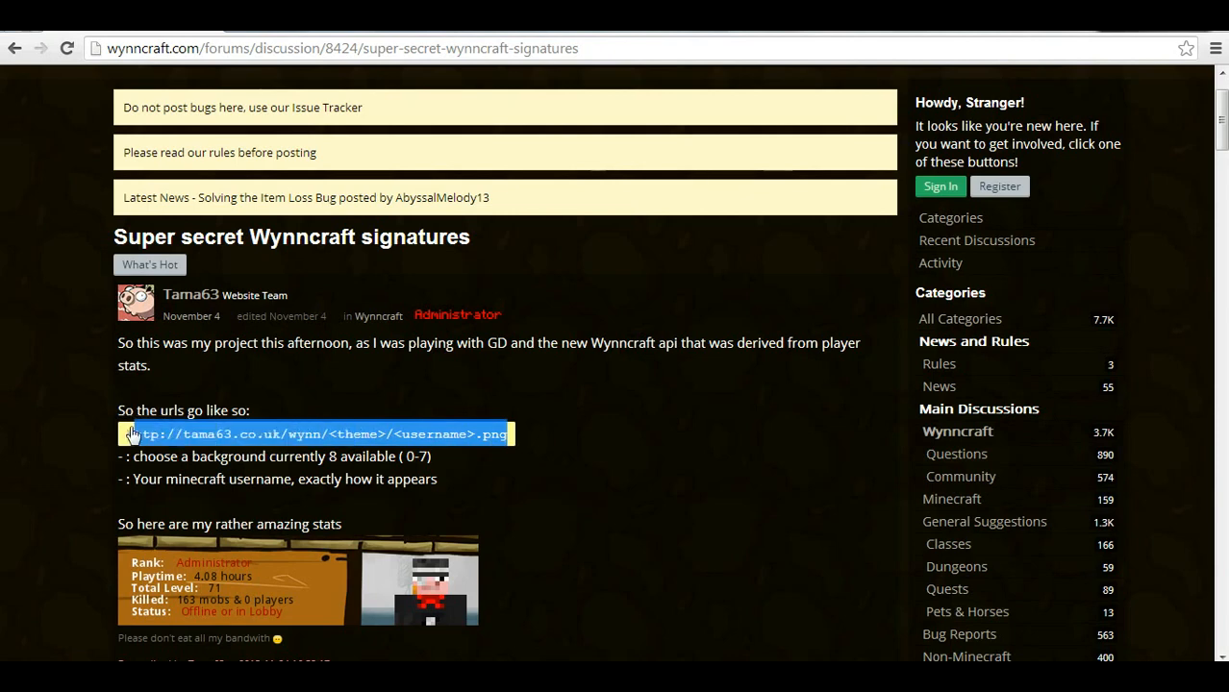
mouse_move(375, 231)
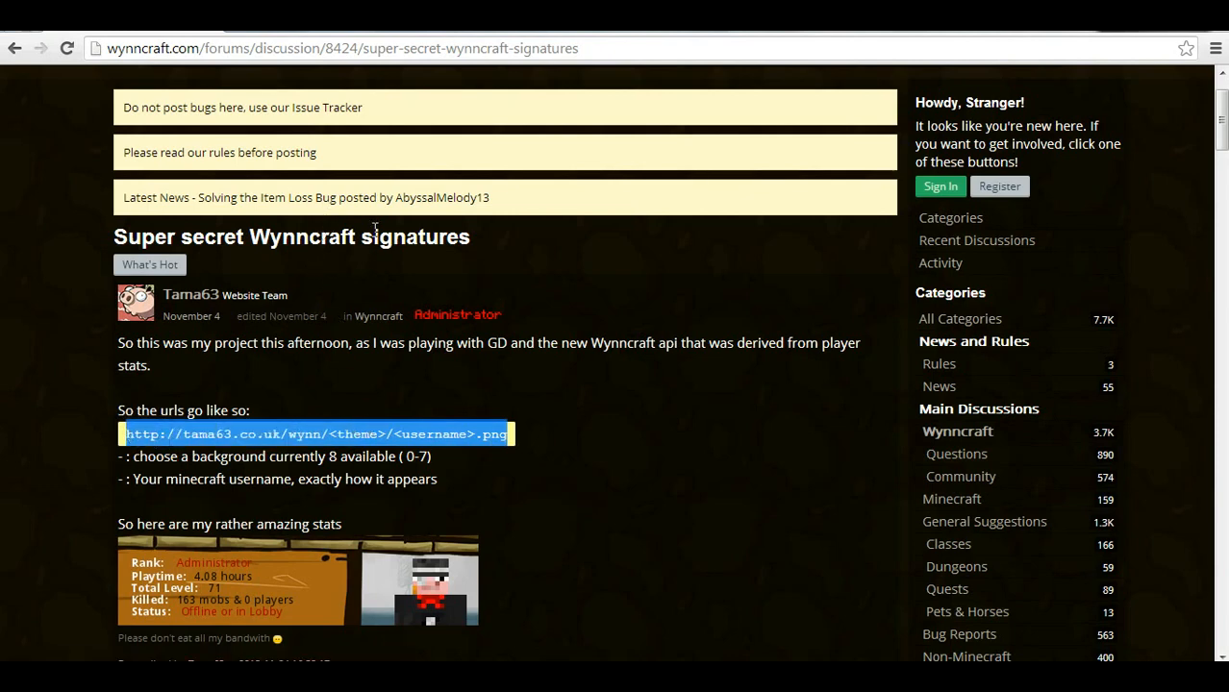
Step: Scroll up to the stats image URL template in the forum post
scroll("up", 3)
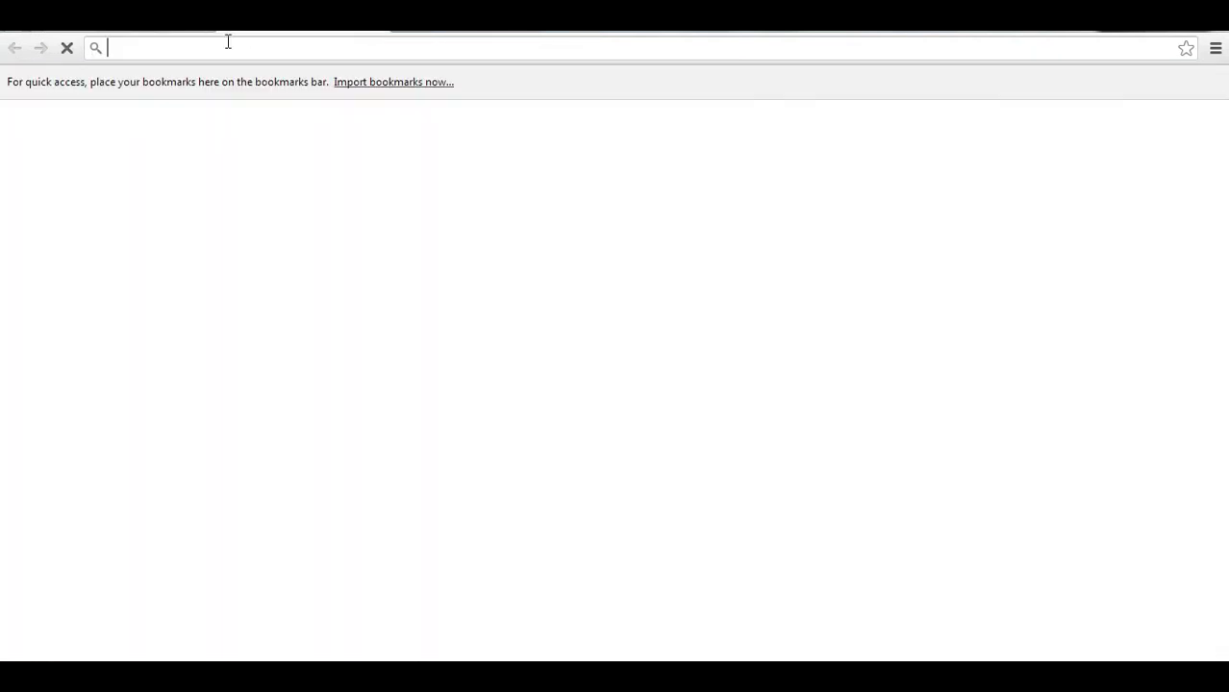
type("http://tama63.co.uk/wynn/<theme>/<username>.png")
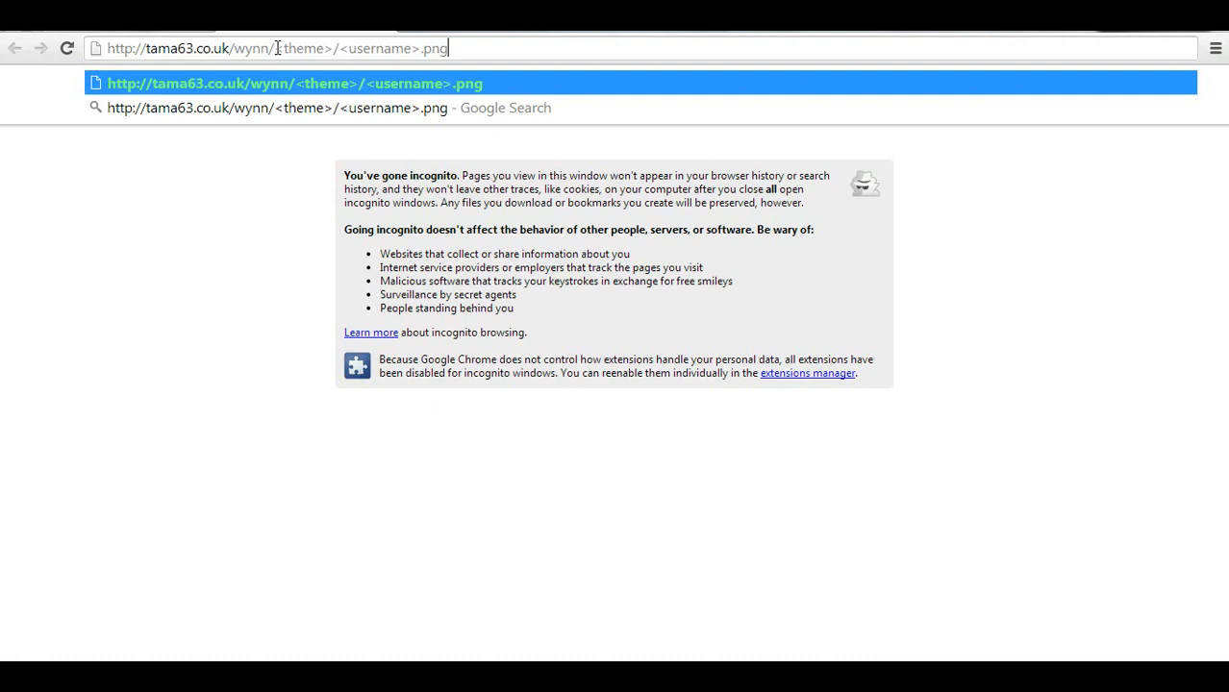
double_click(304, 48)
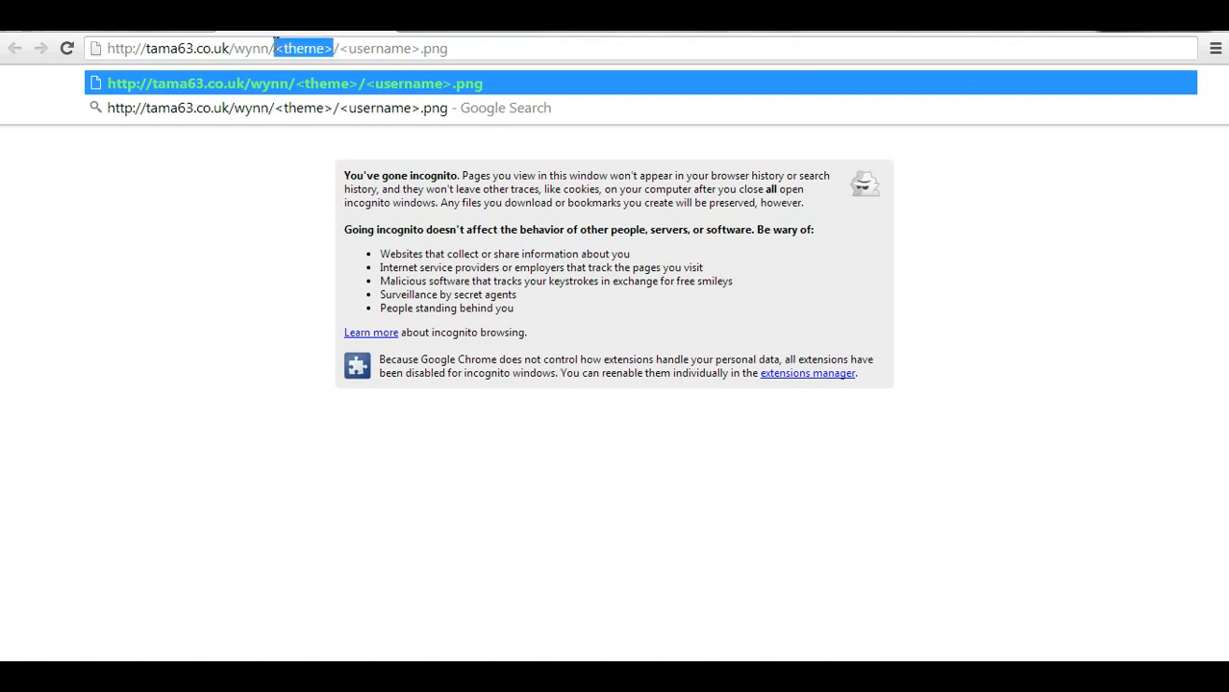
mouse_move(567, 79)
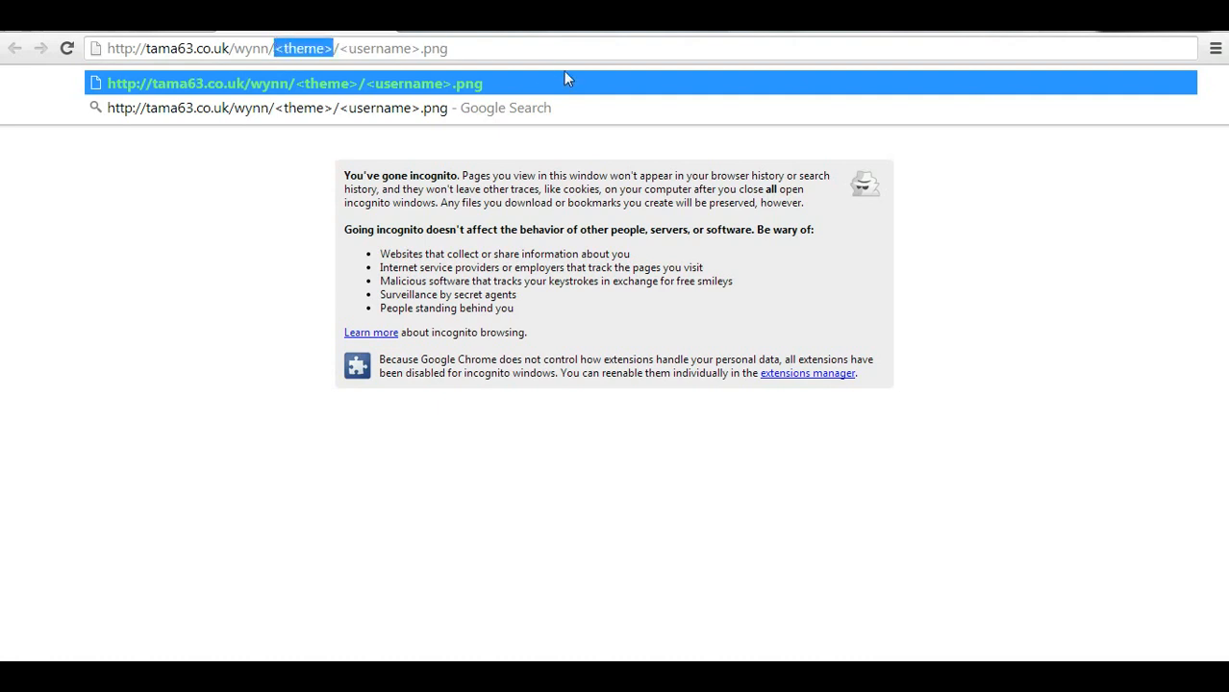
type("0")
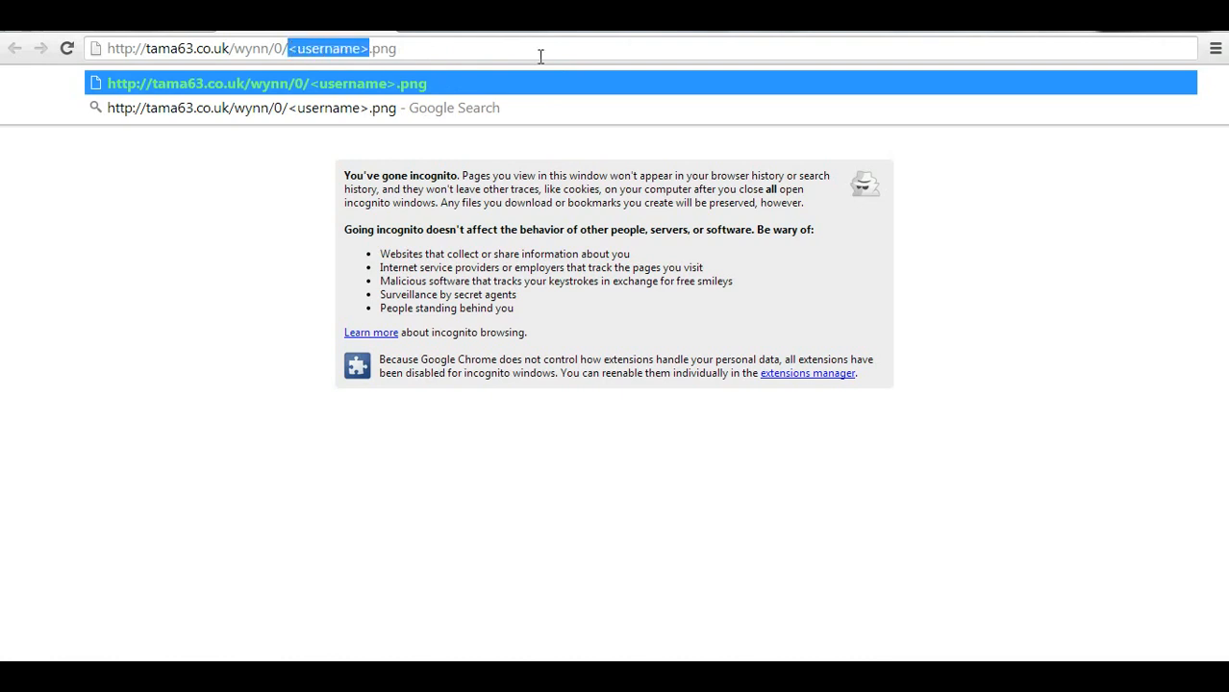
type("Abyssalmel")
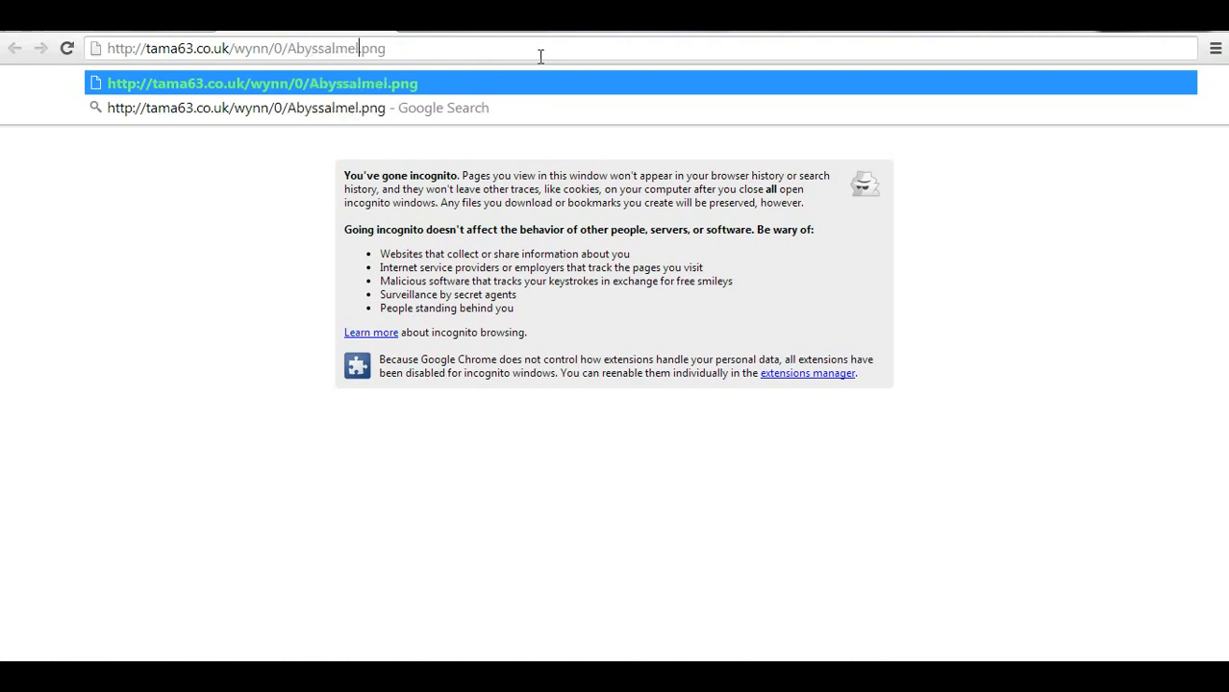
type("ody013")
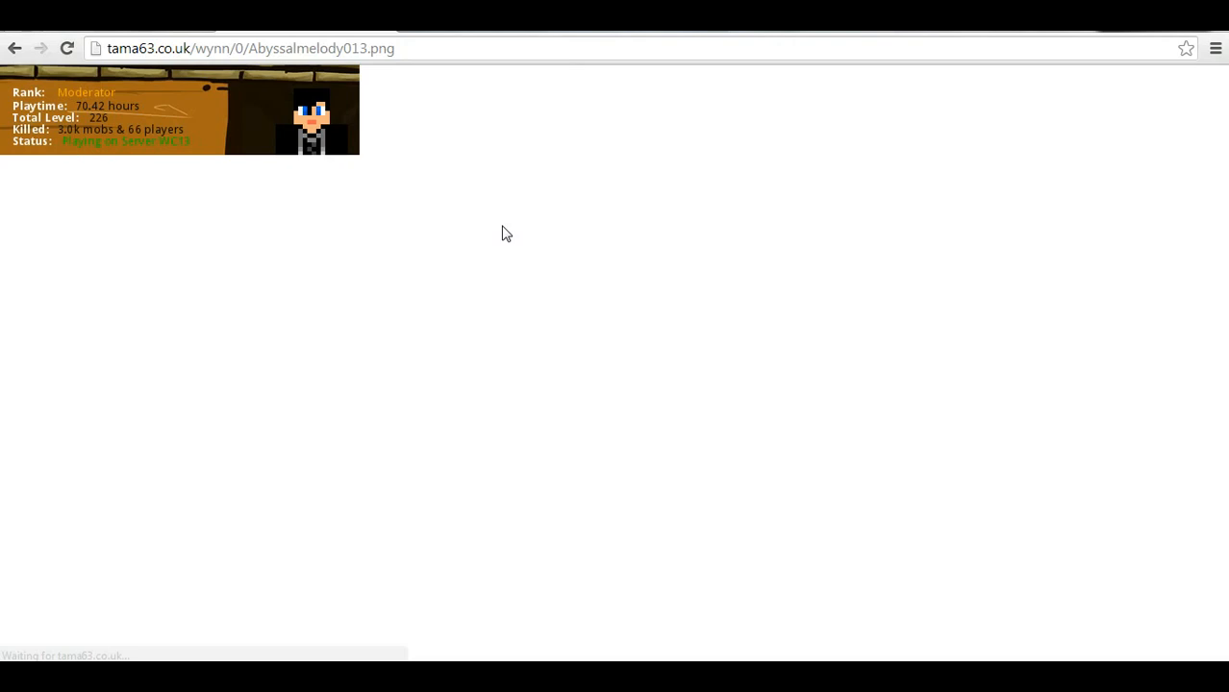
left_click(250, 48)
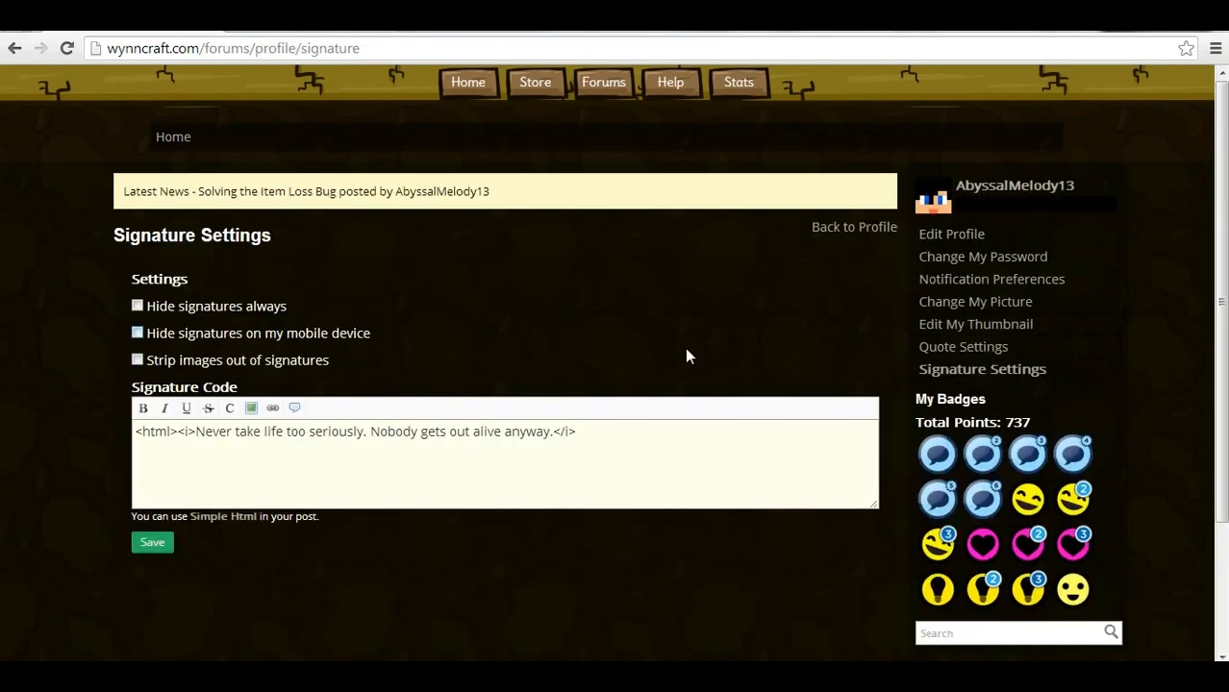
mouse_move(1181, 350)
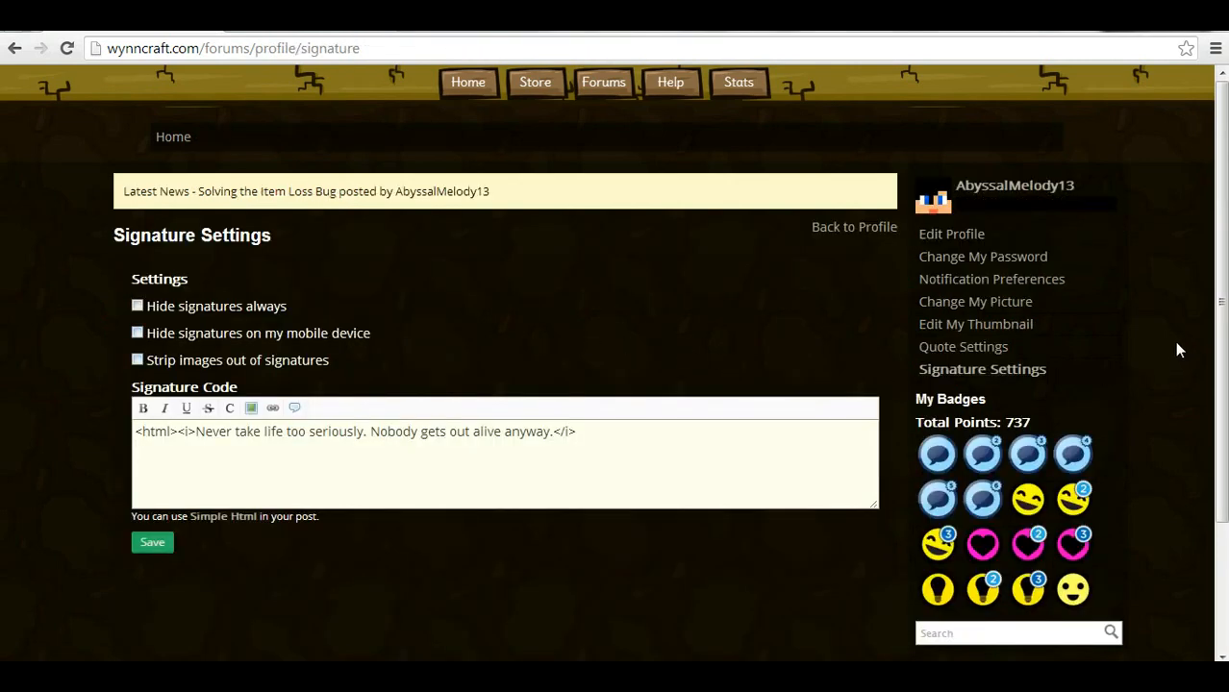
mouse_move(1154, 346)
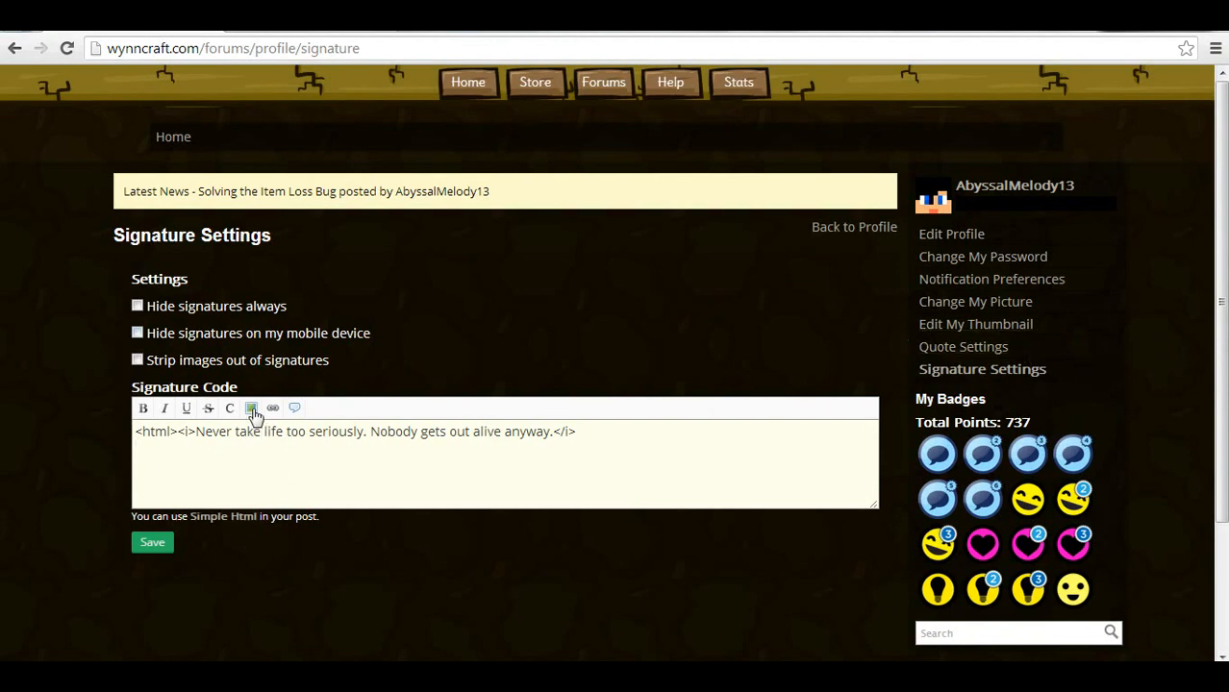
left_click(250, 408)
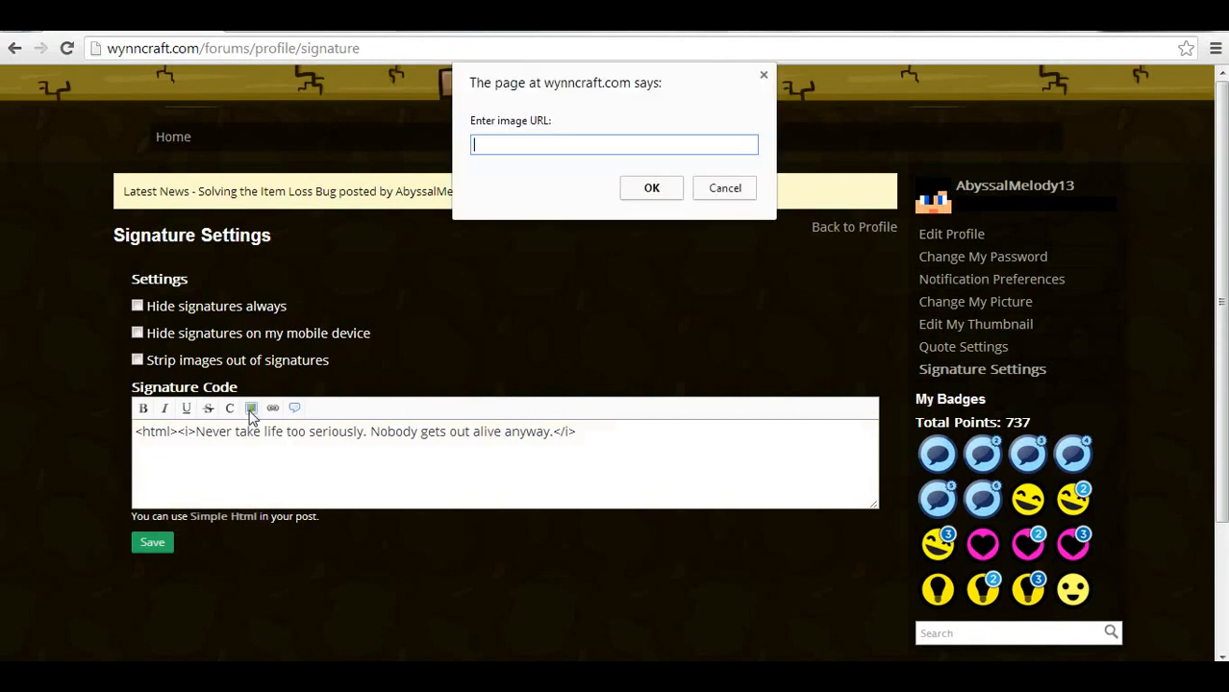
type("http://tama63.co.uk/wynn/0/Abyssalmelody013.png")
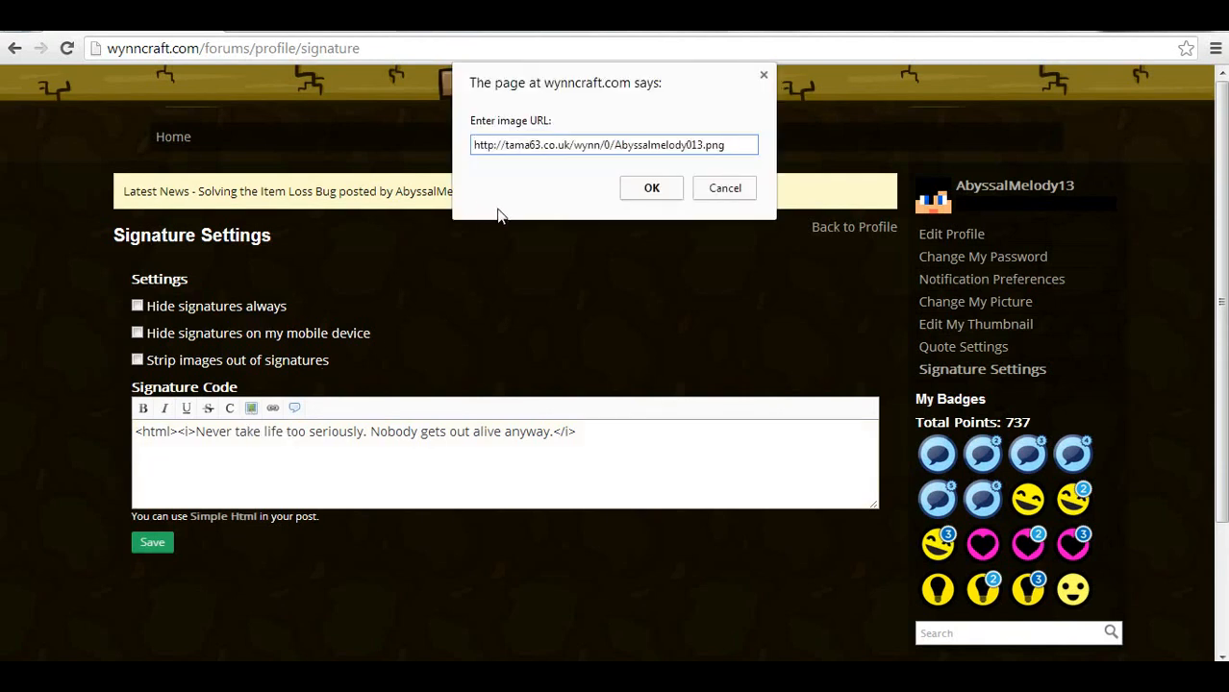
left_click(650, 189)
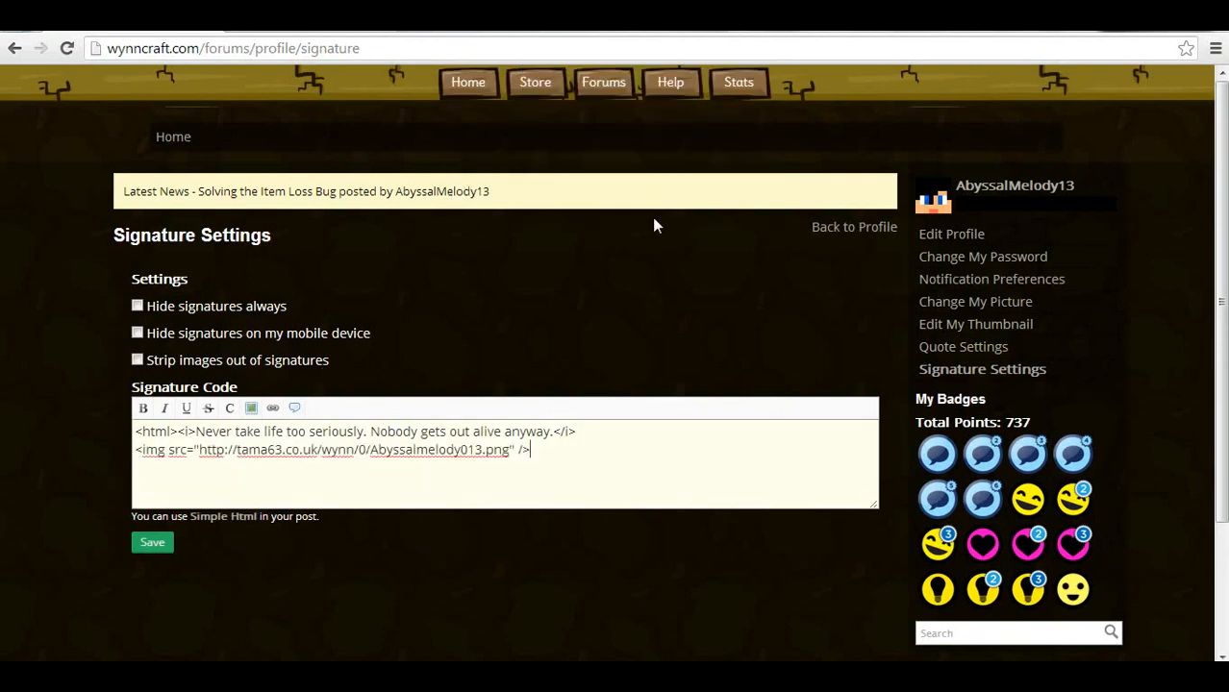
mouse_move(569, 481)
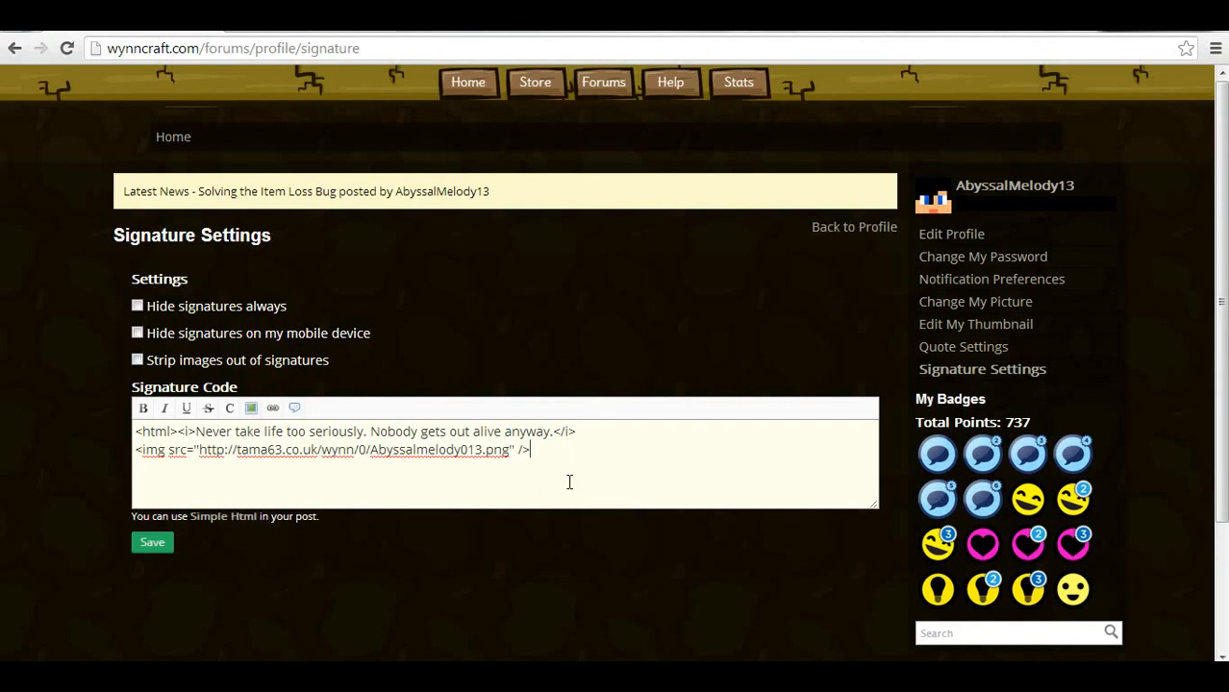
mouse_move(164, 553)
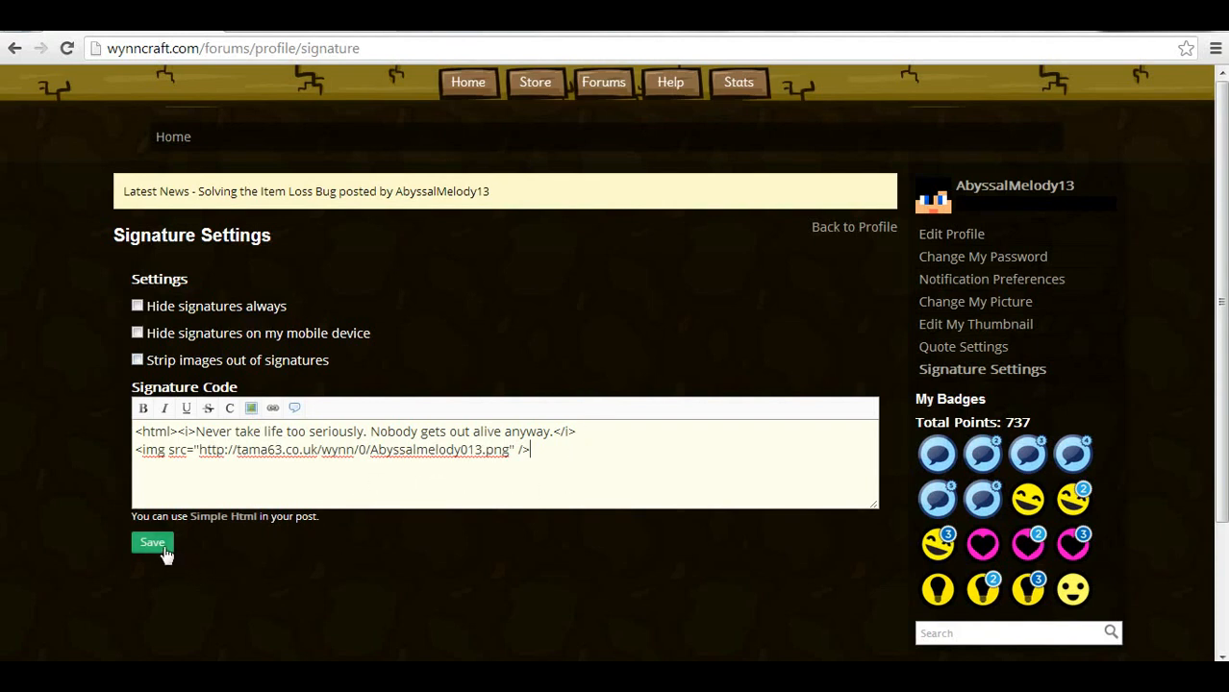
Step: Save the updated signature so posts show the stats image below the quote
left_click(152, 543)
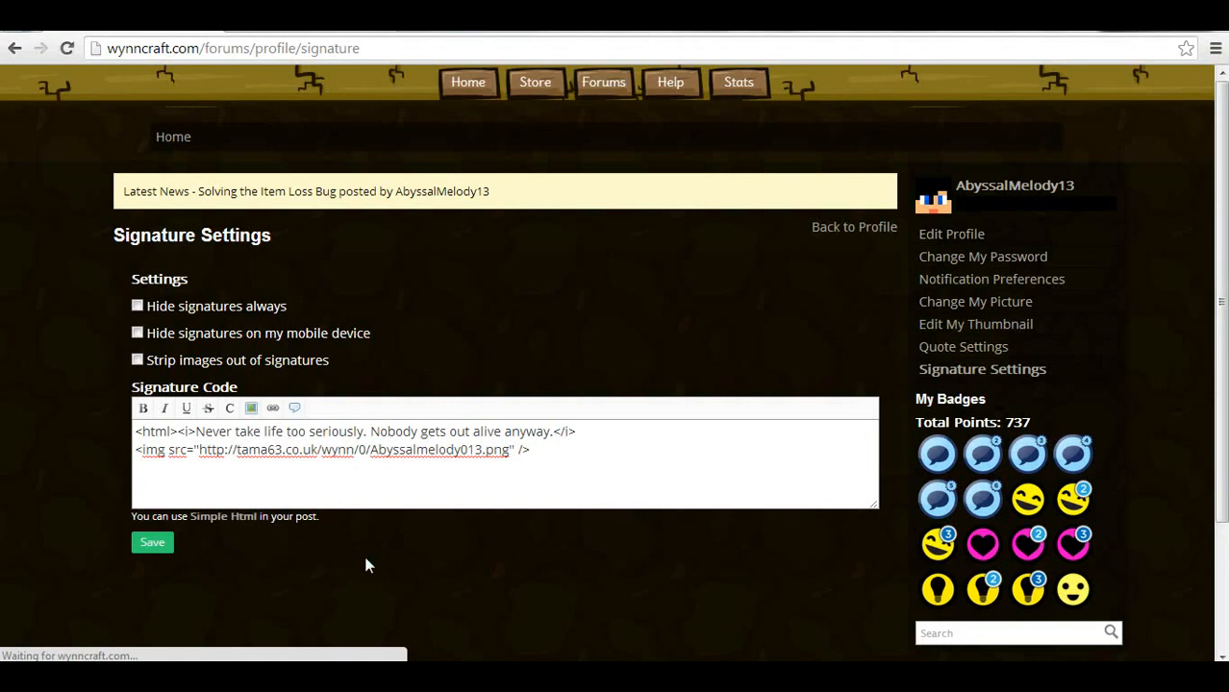
left_click(152, 542)
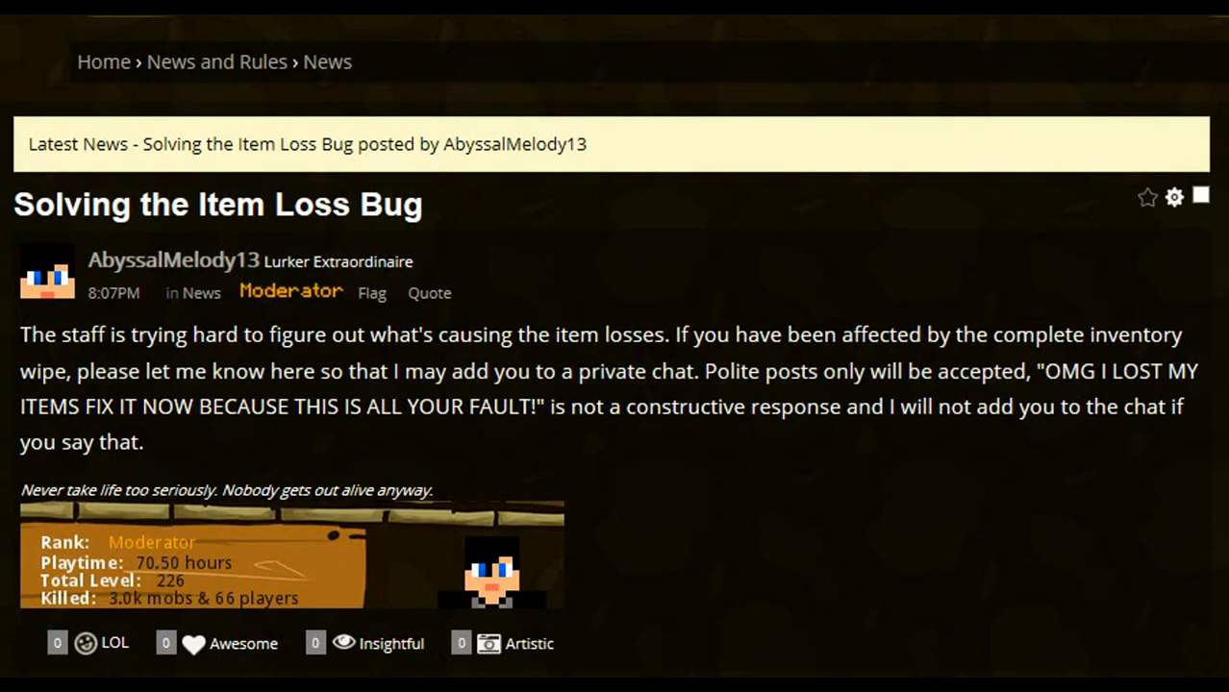
mouse_move(115, 573)
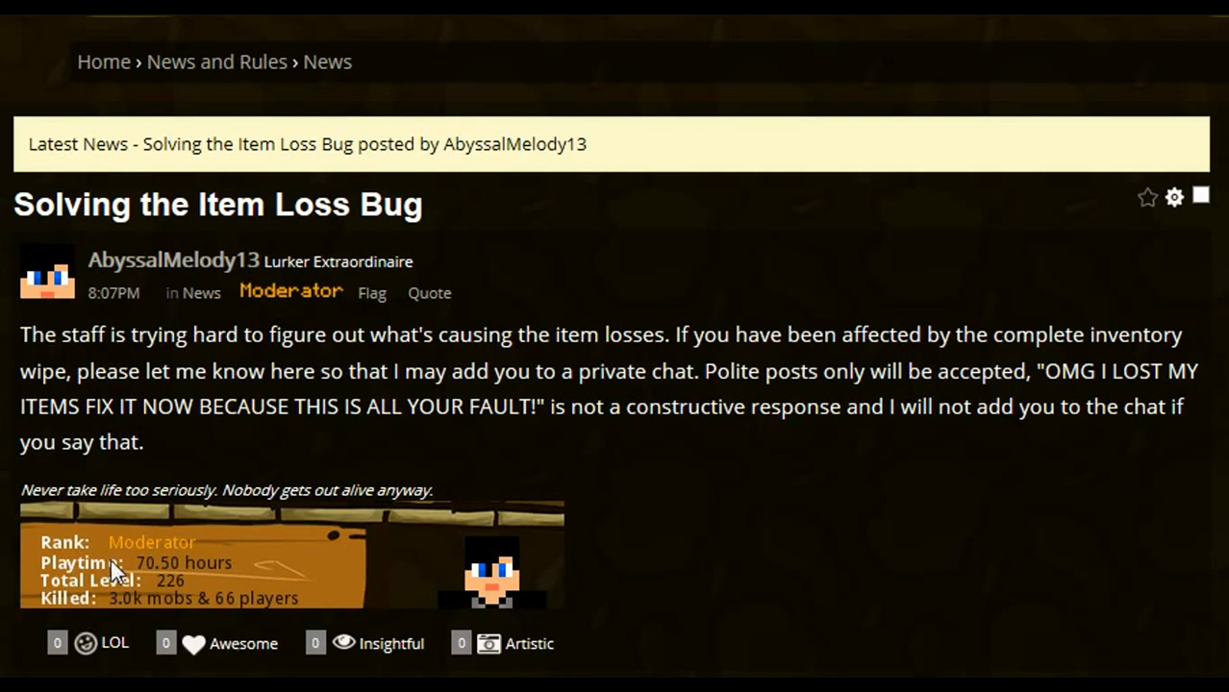
mouse_move(108, 554)
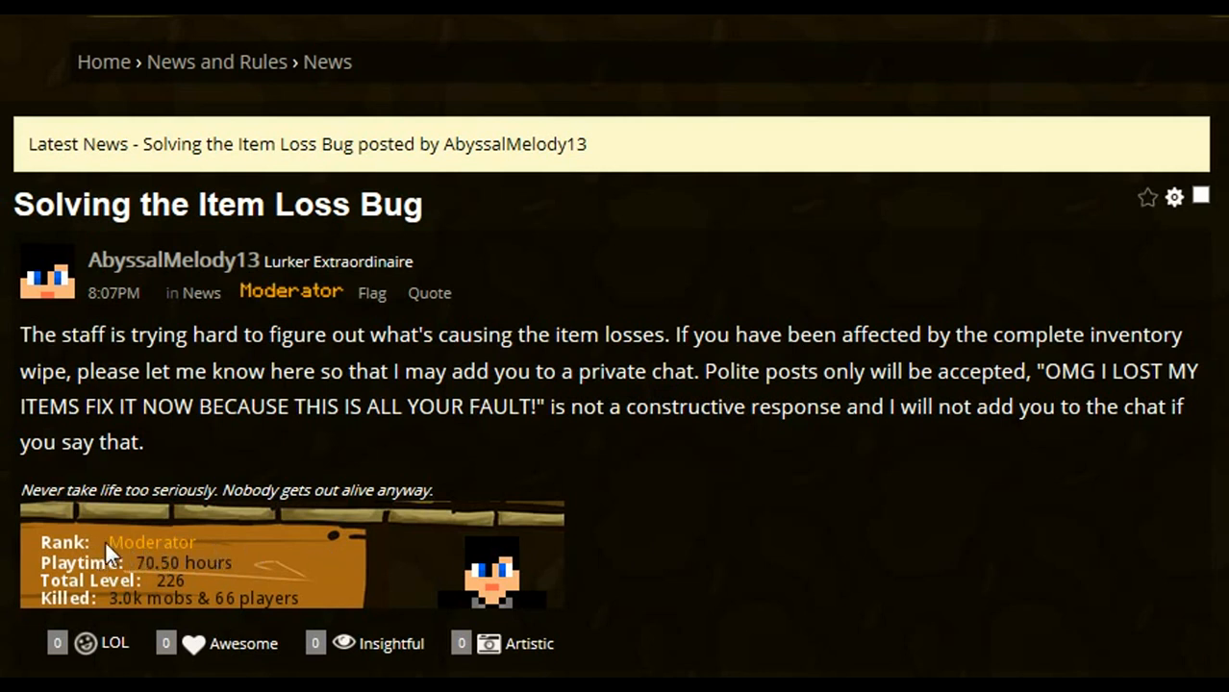
mouse_move(266, 577)
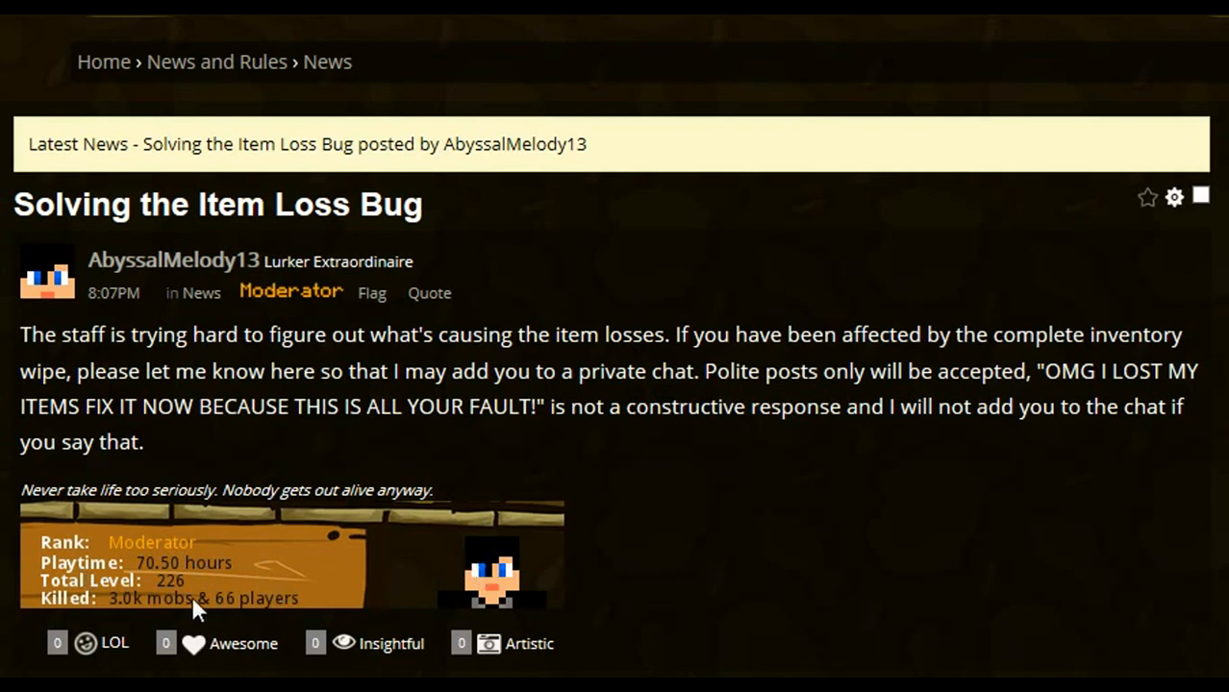
mouse_move(388, 592)
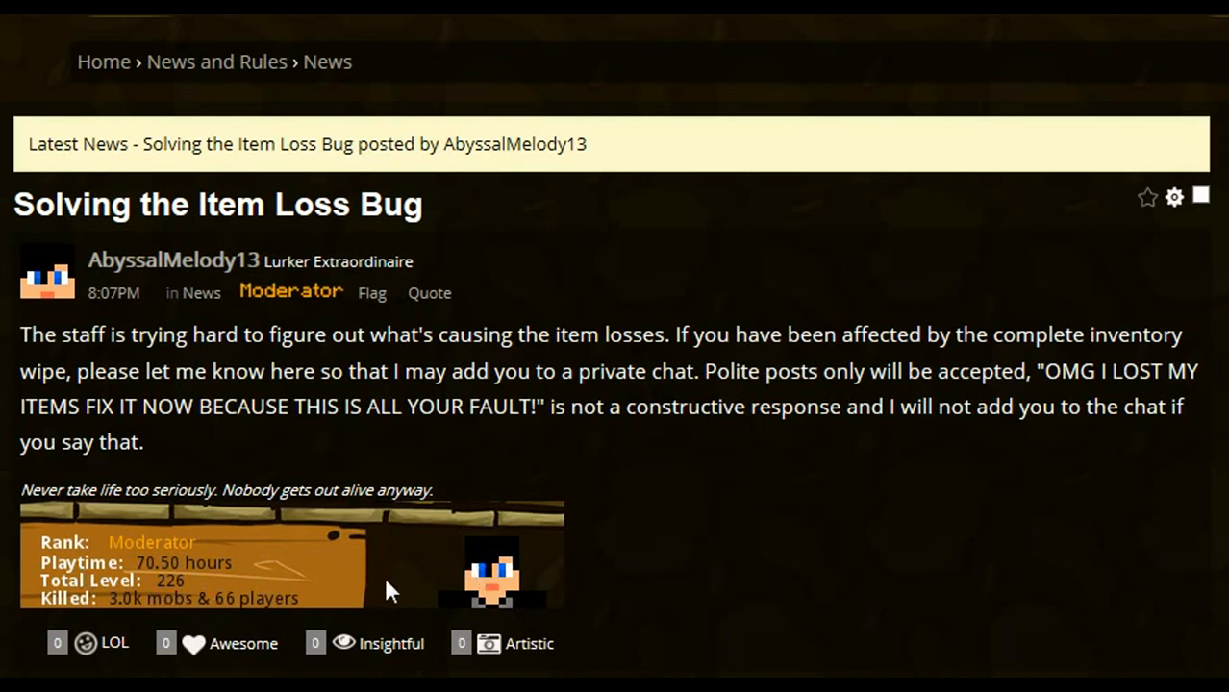
mouse_move(616, 561)
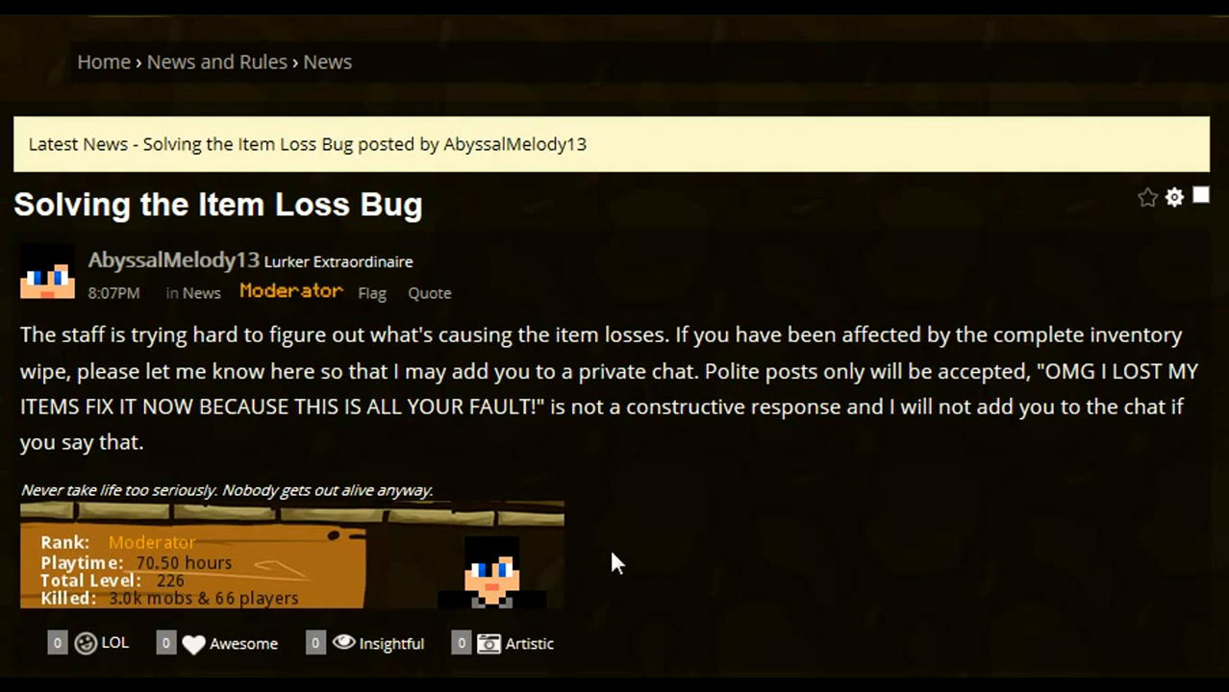